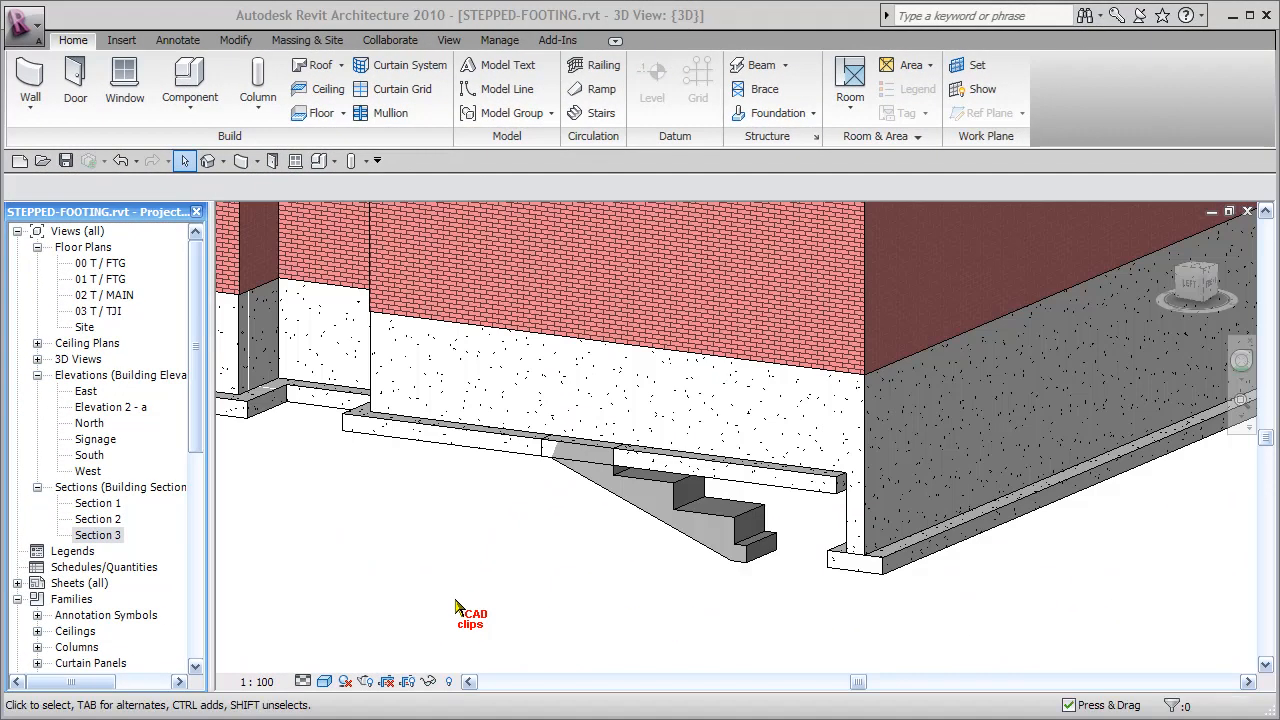
mouse_move(580, 394)
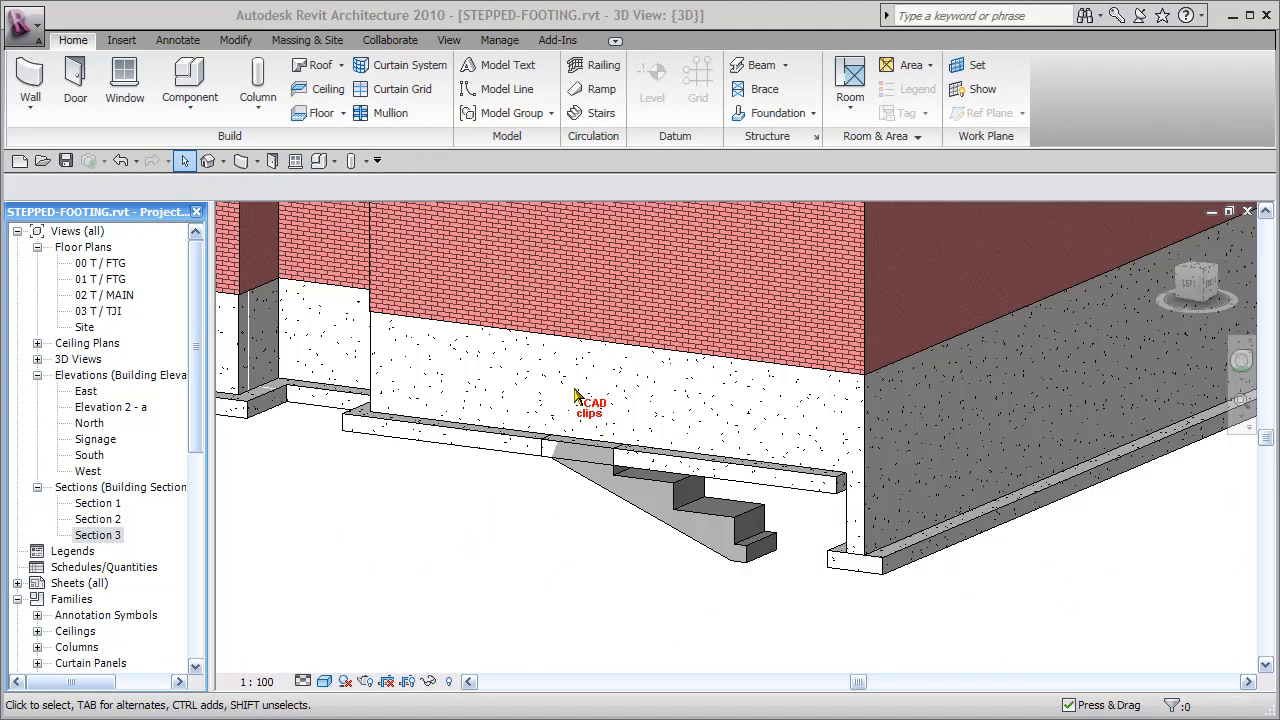
Inspect the foundation wall, then switch to Section 3 to see the stepped footing.
click(610, 490)
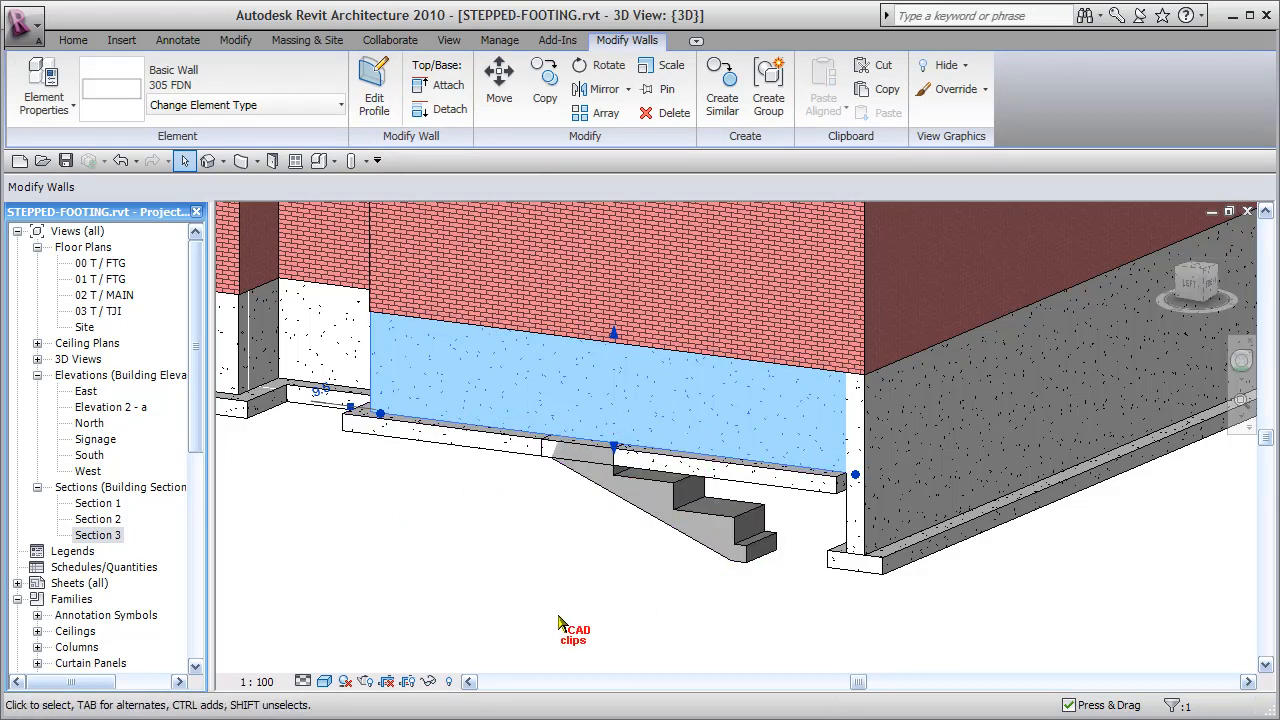
mouse_move(550, 636)
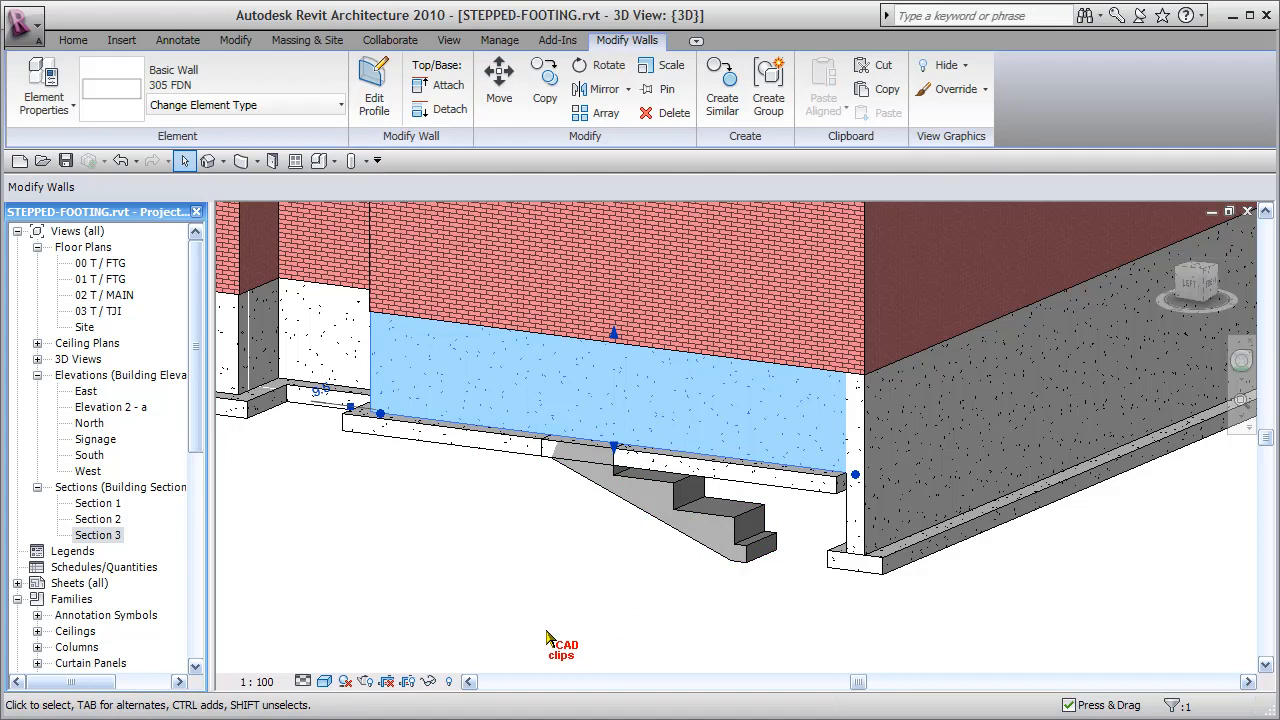
mouse_move(528, 596)
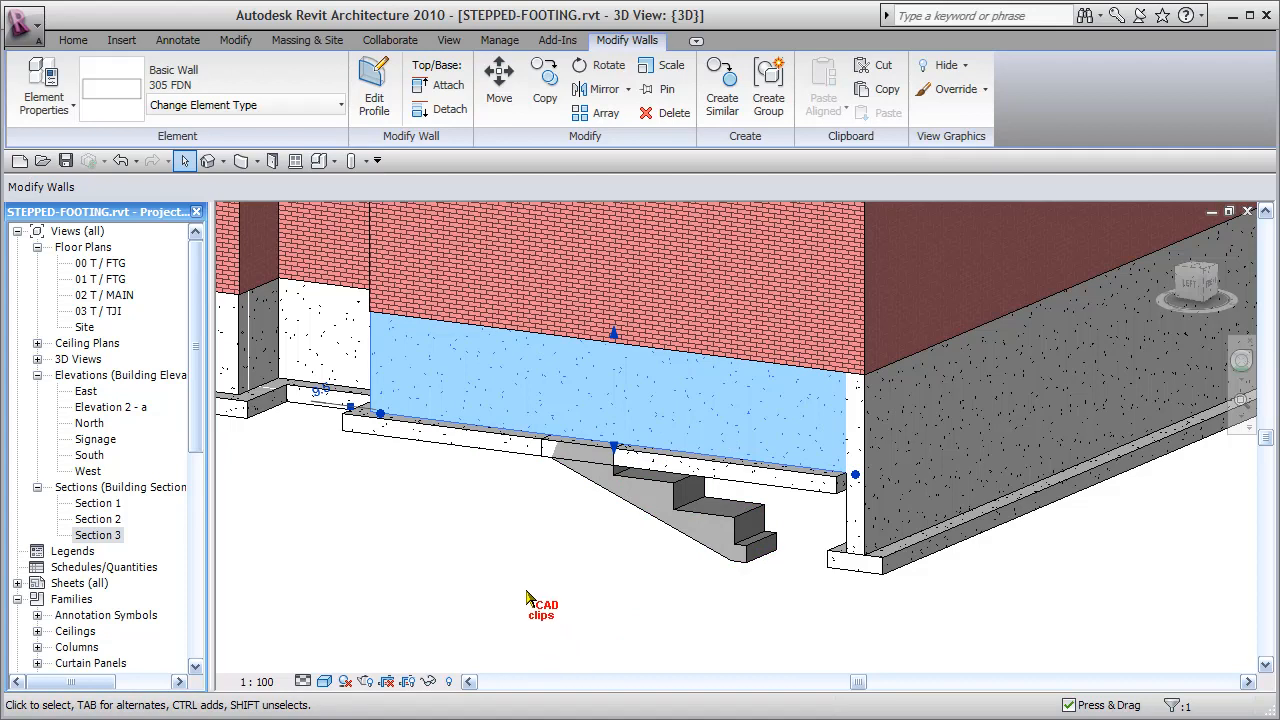
mouse_move(524, 596)
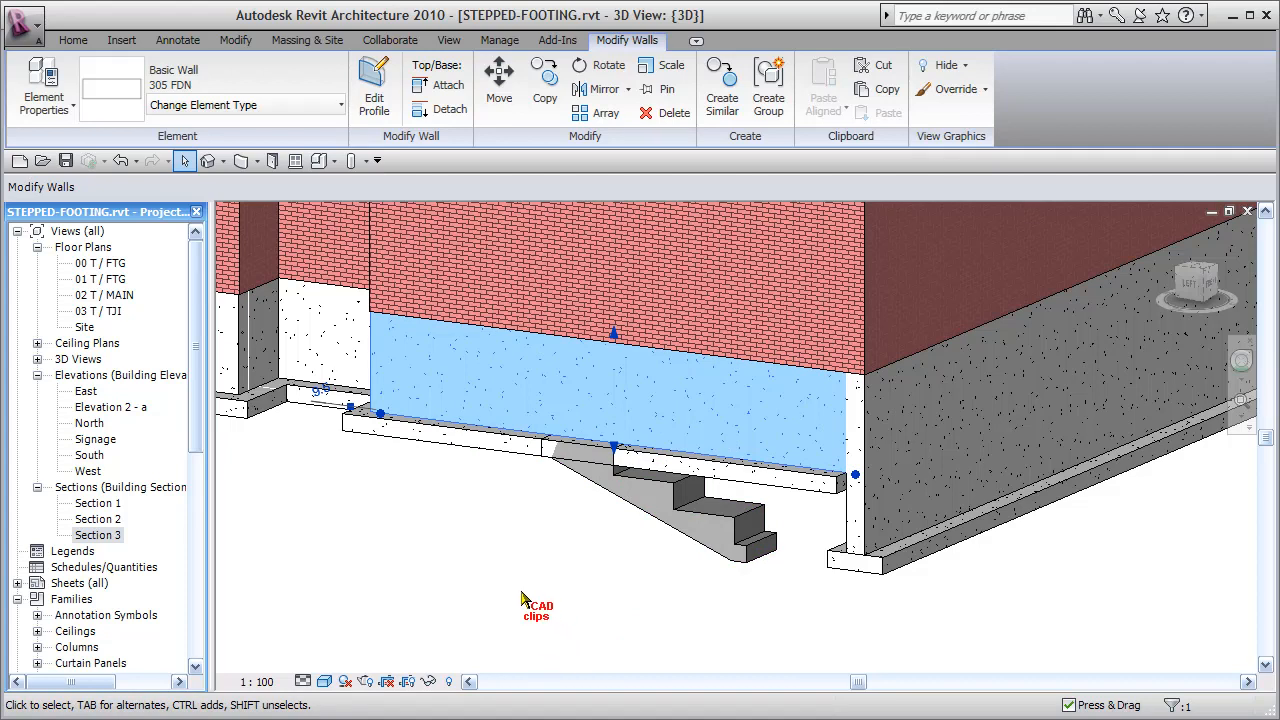
click(590, 438)
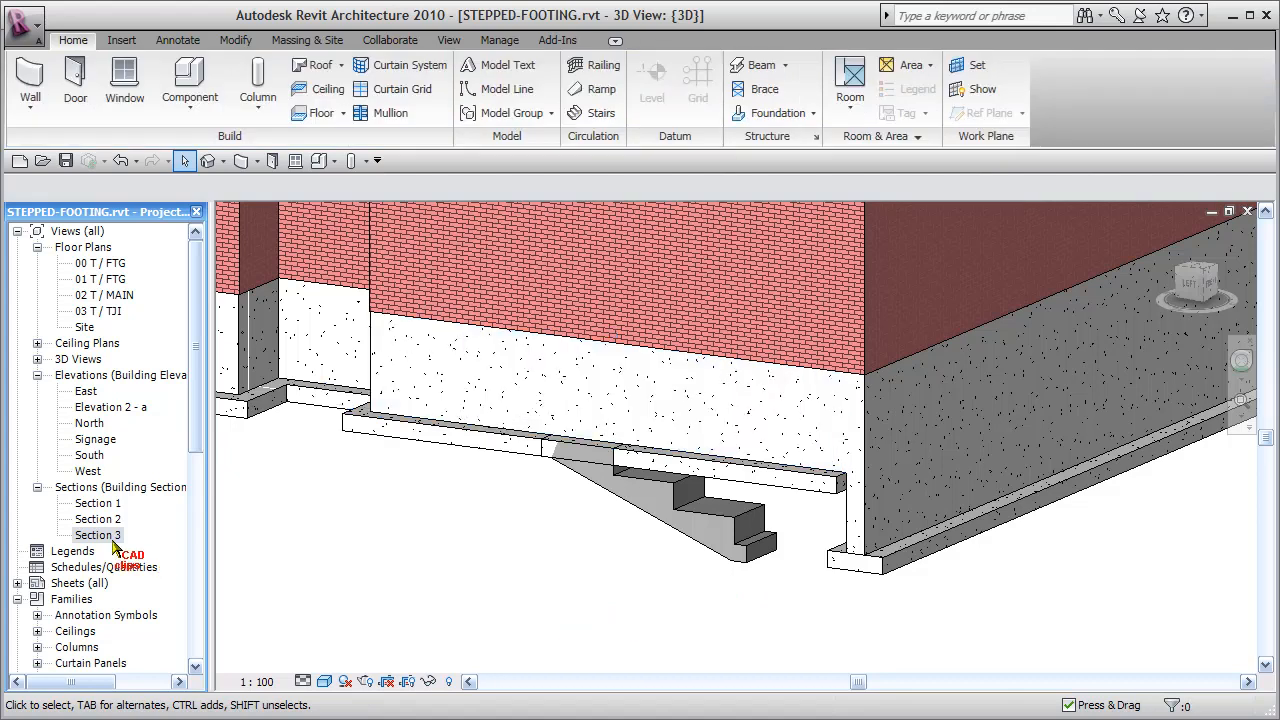
double_click(98, 536)
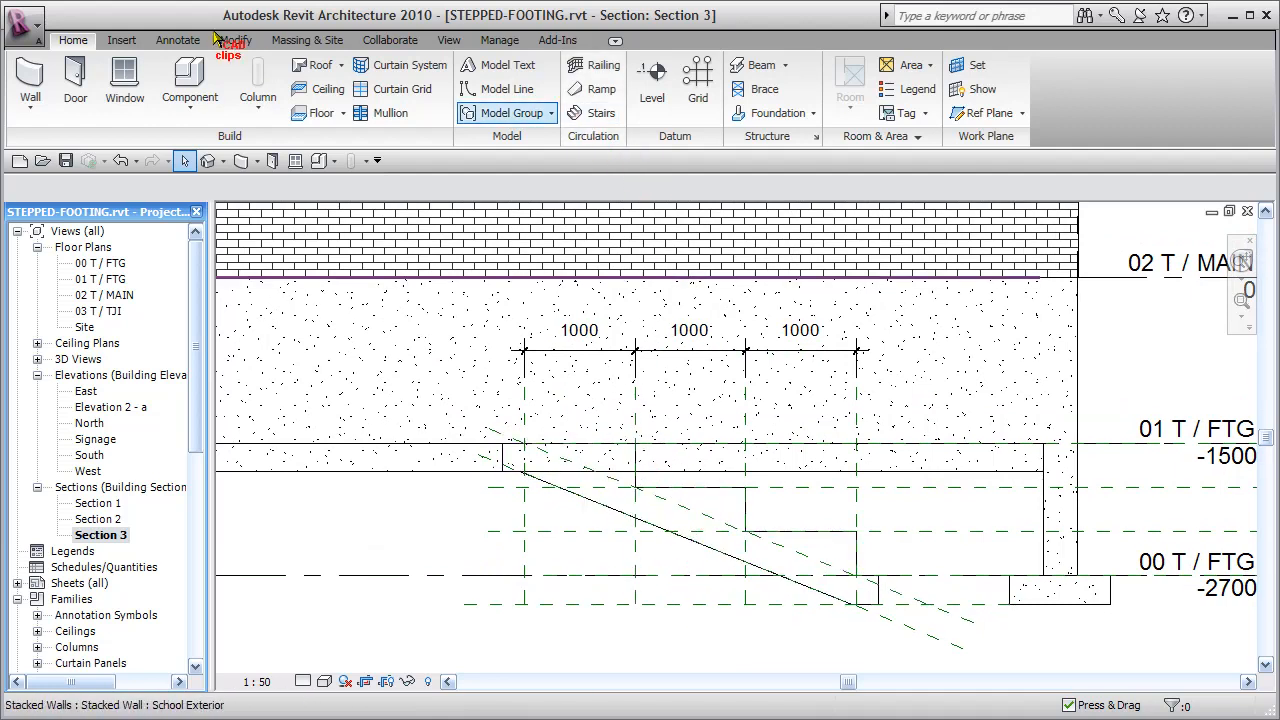
With the Modify tools active, select the bearing footing under the wall in section.
click(236, 40)
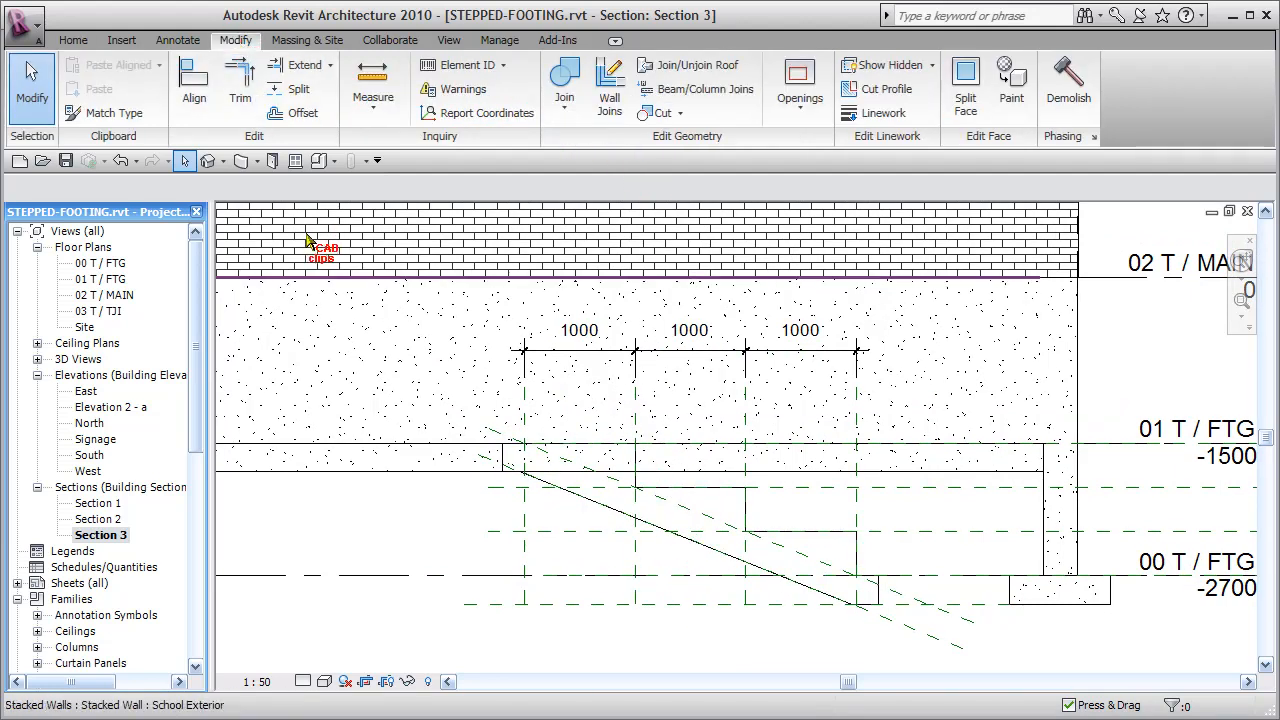
click(296, 88)
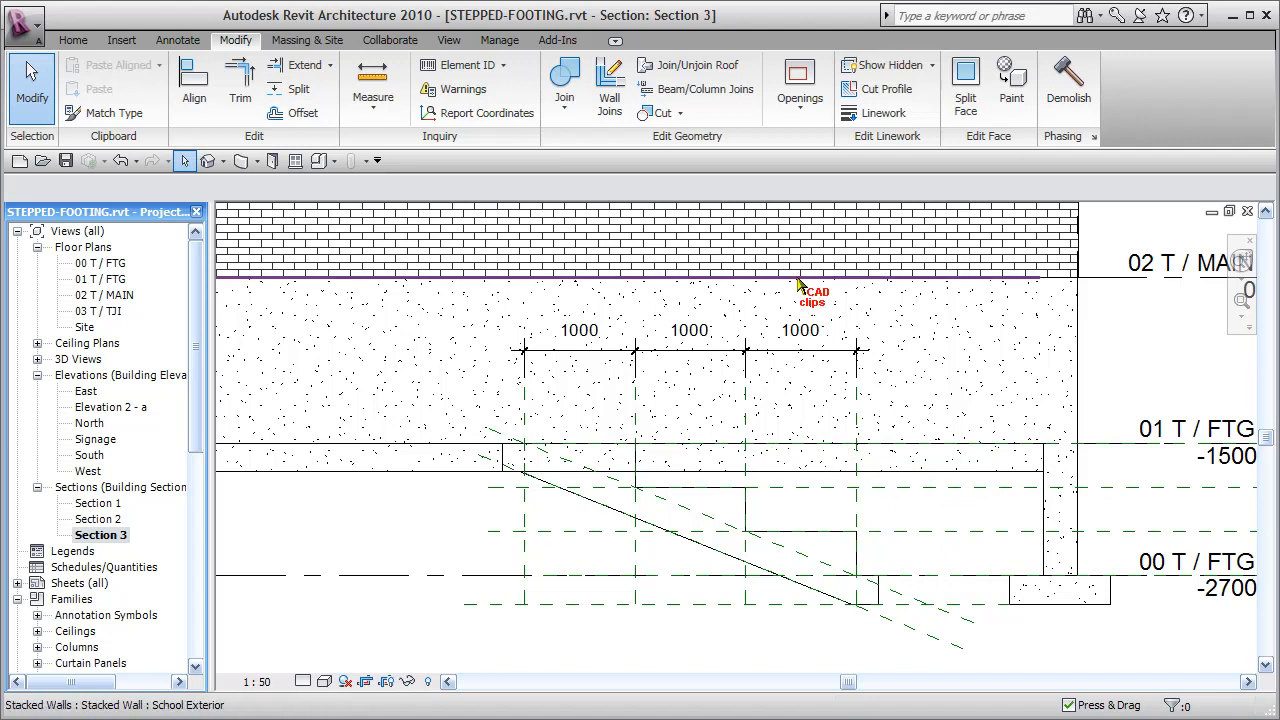
mouse_move(786, 450)
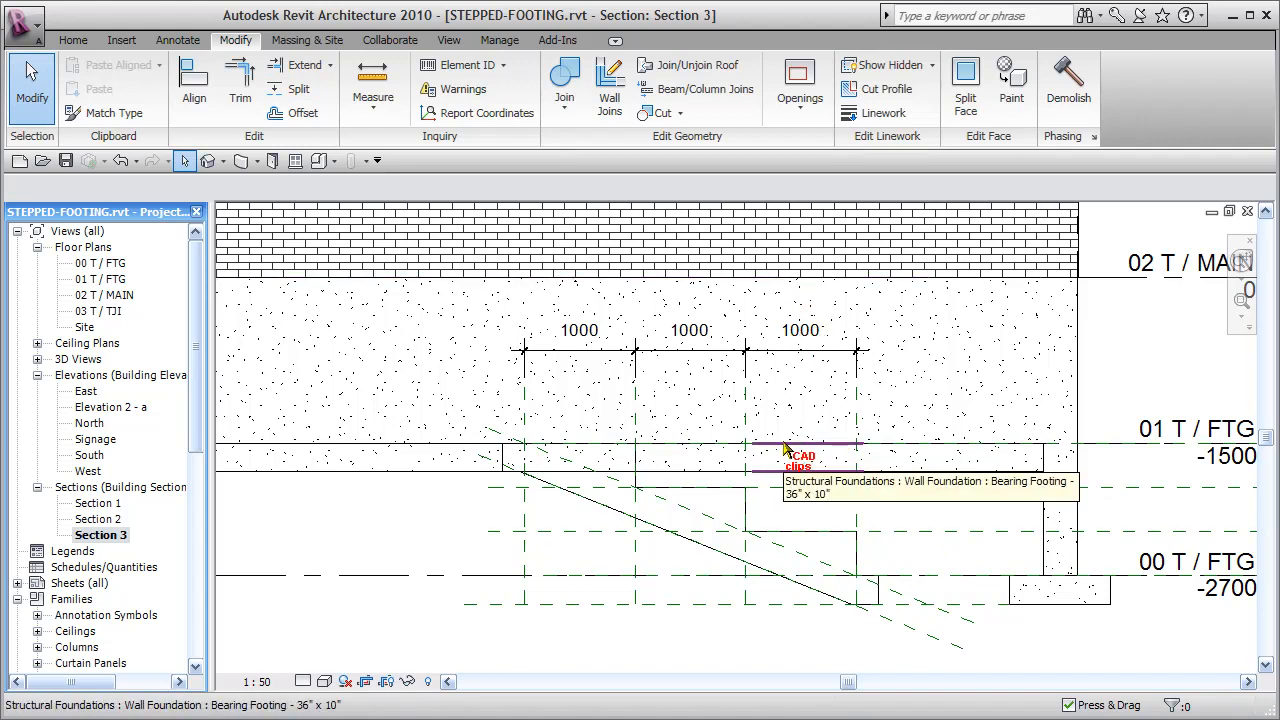
click(796, 458)
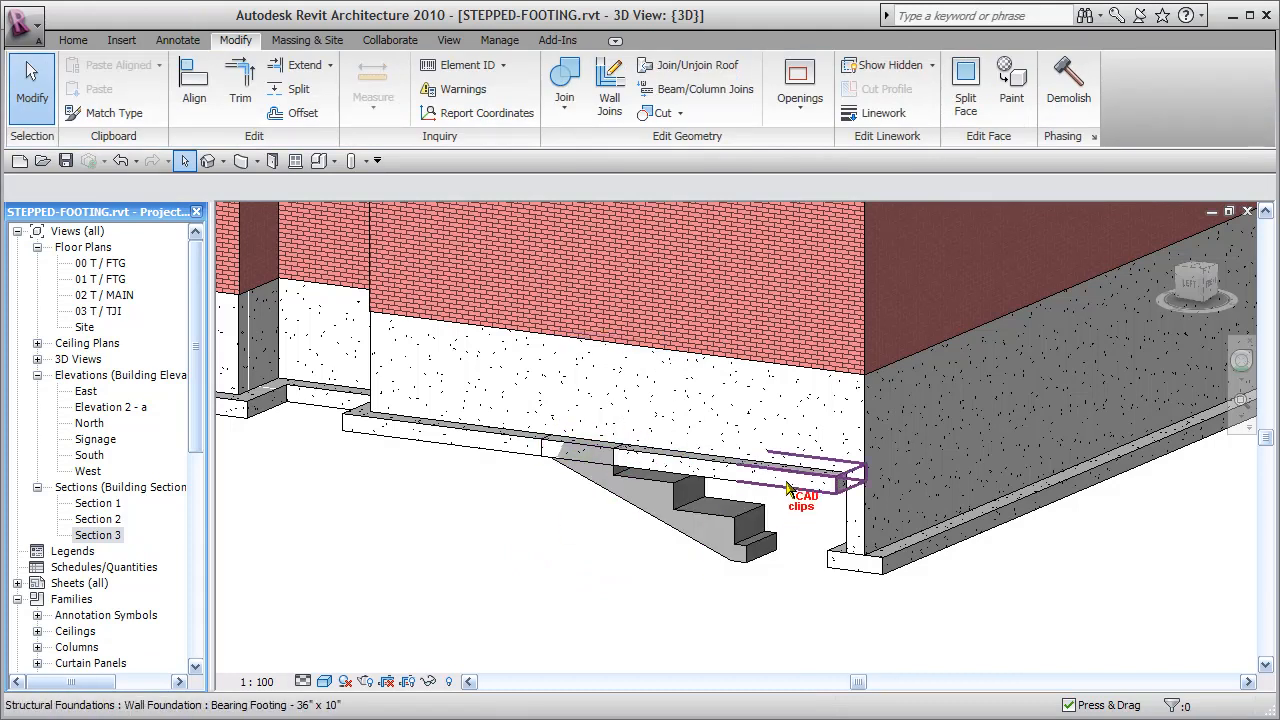
Delete the short bearing footing beneath the foundation wall in the 3D view.
click(790, 488)
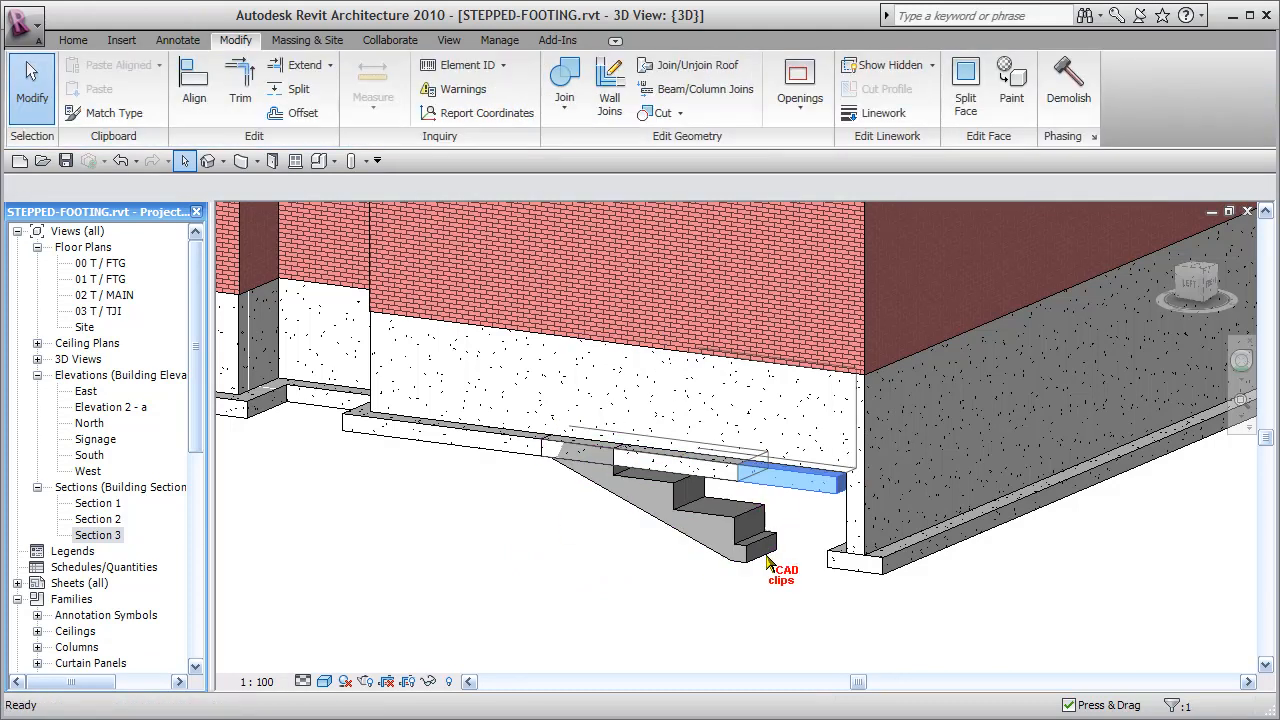
click(784, 478)
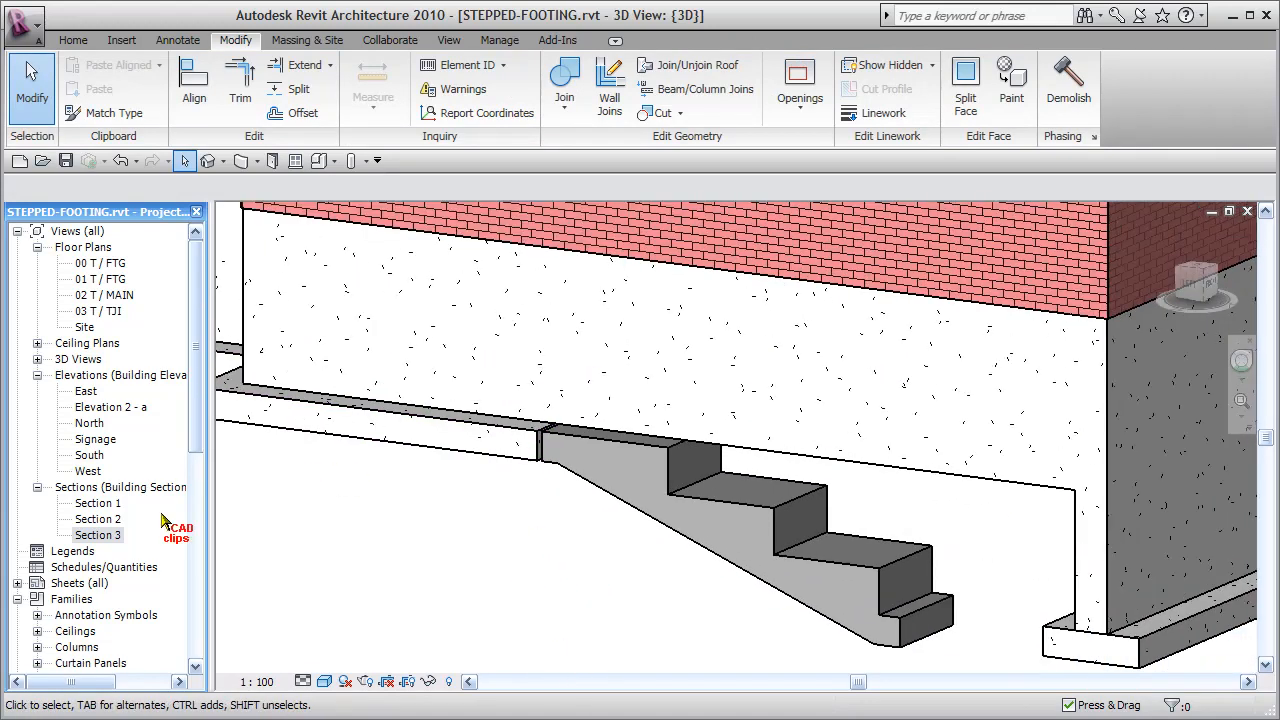
Return to Section 3 at the 305 FDN wall's first 1000 mm step.
double_click(98, 534)
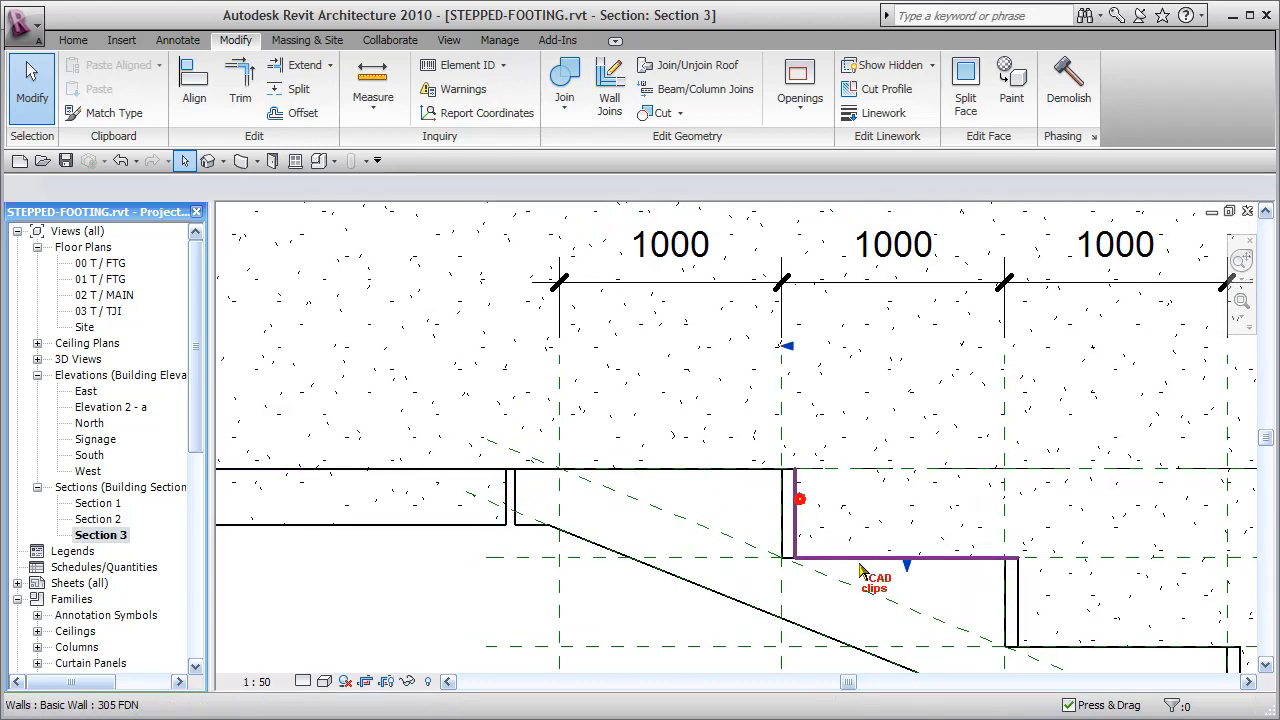
Align the 305 FDN wall bottoms down to the footing steps, reaching 00 T / FTG.
click(798, 500)
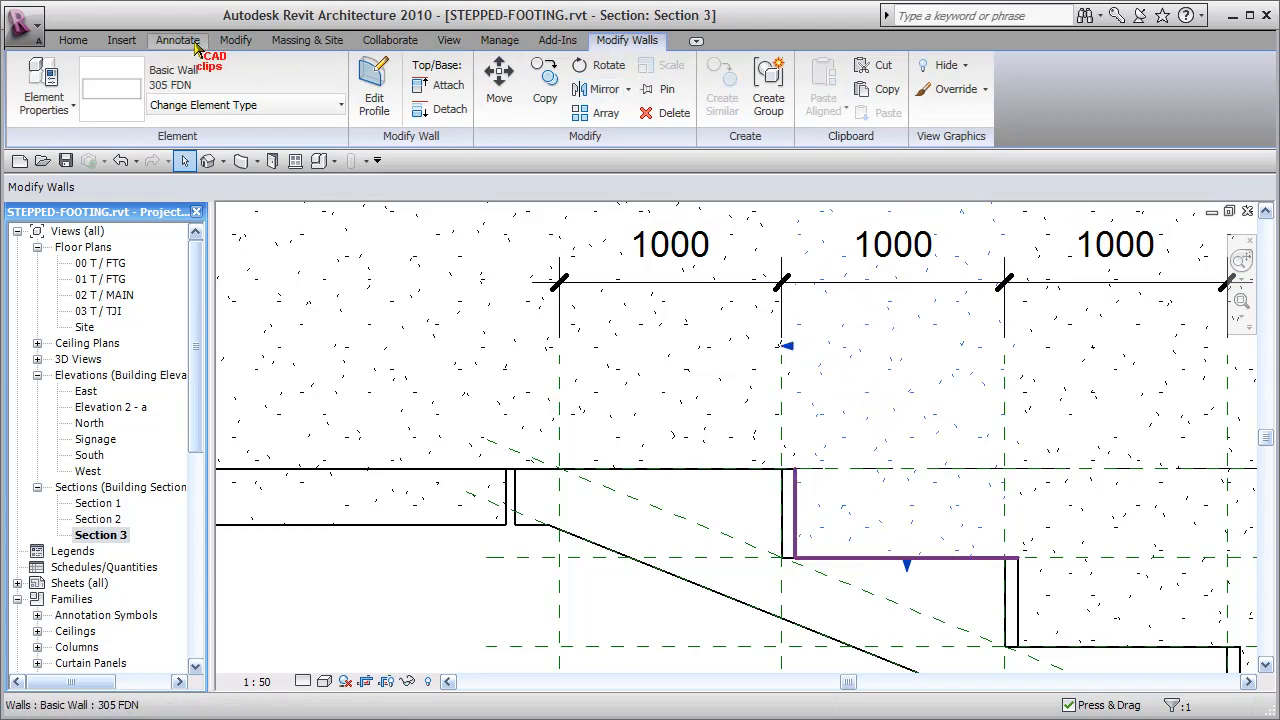
click(234, 40)
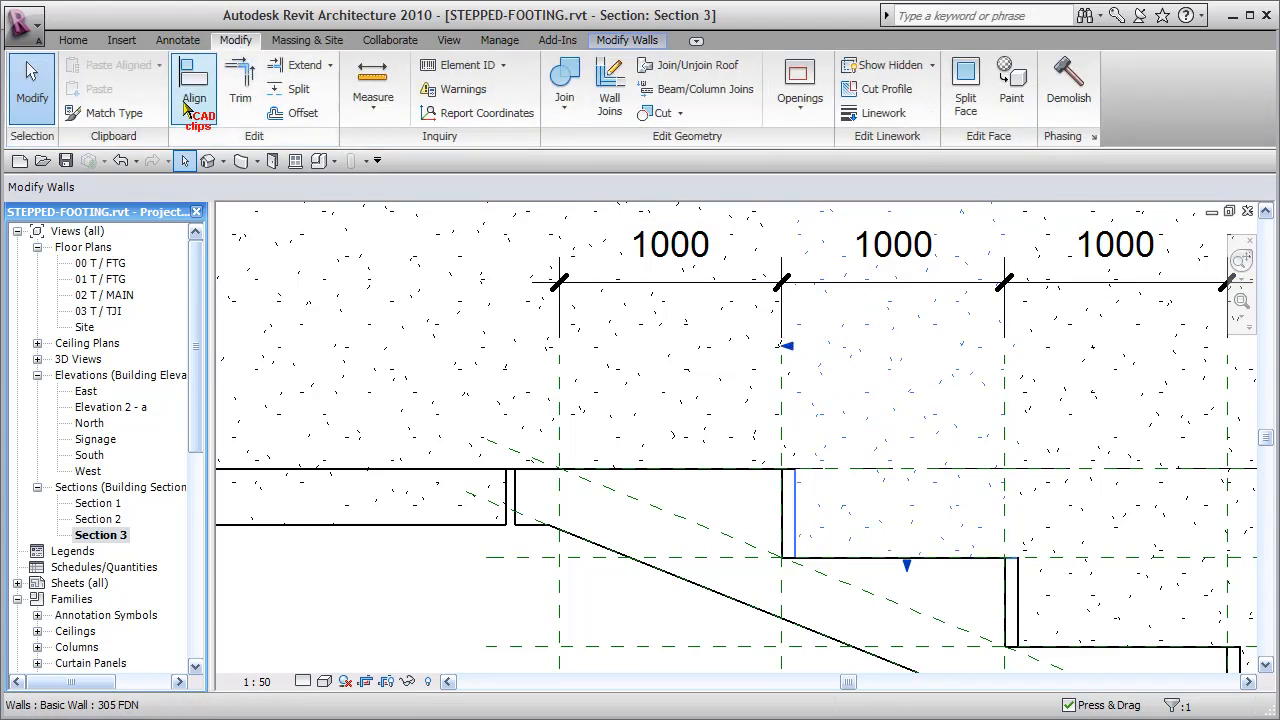
click(194, 84)
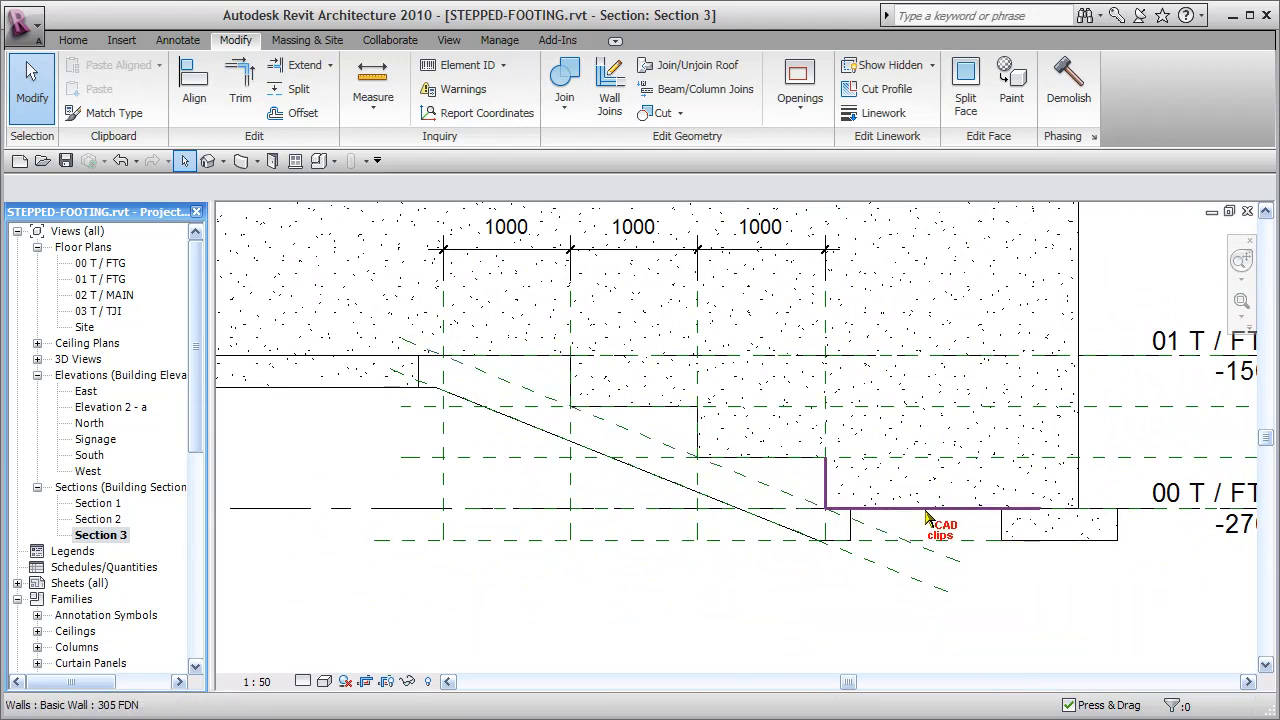
mouse_move(940, 512)
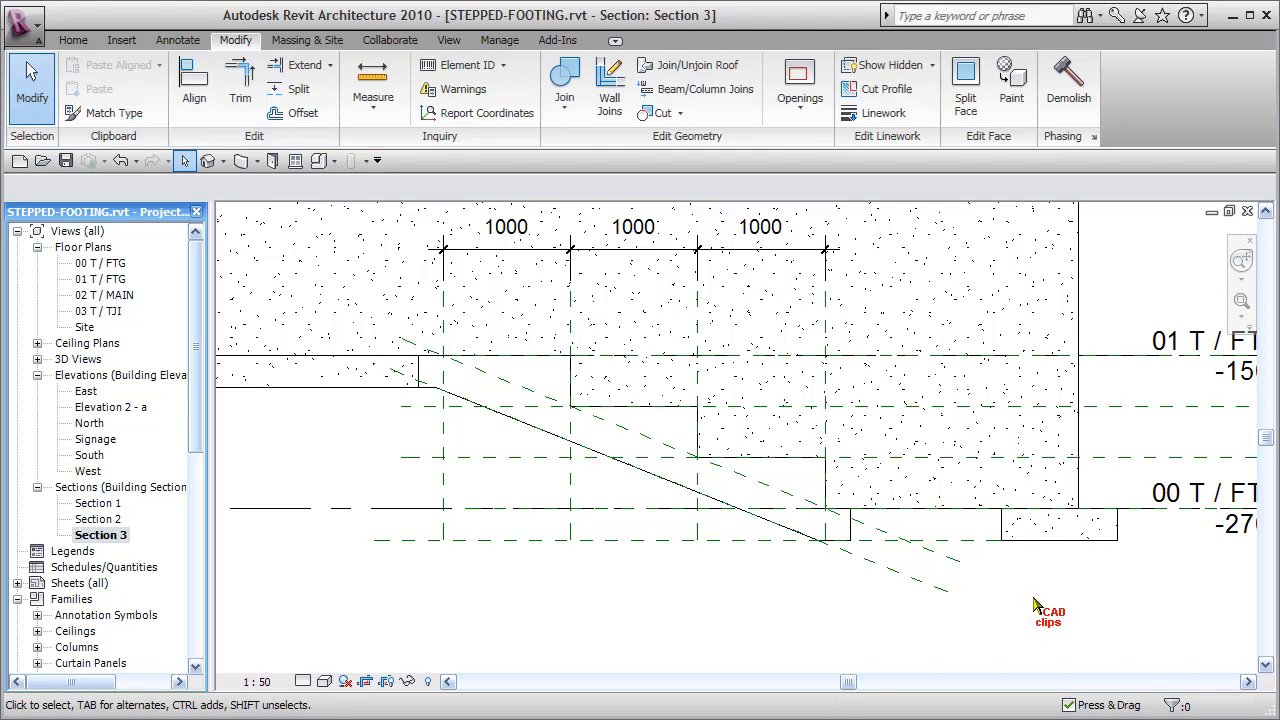
mouse_move(210, 160)
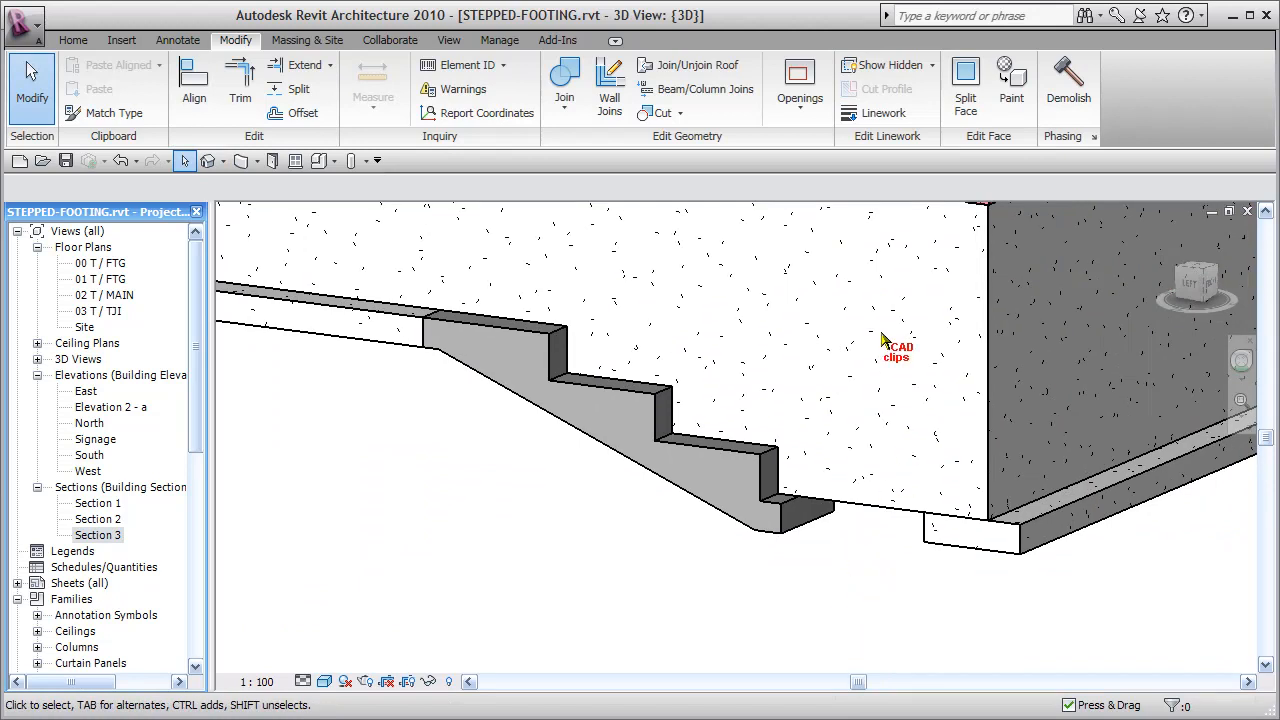
Place a 36" x 12" bearing Wall Foundation beneath the lowest foundation wall segment.
click(74, 40)
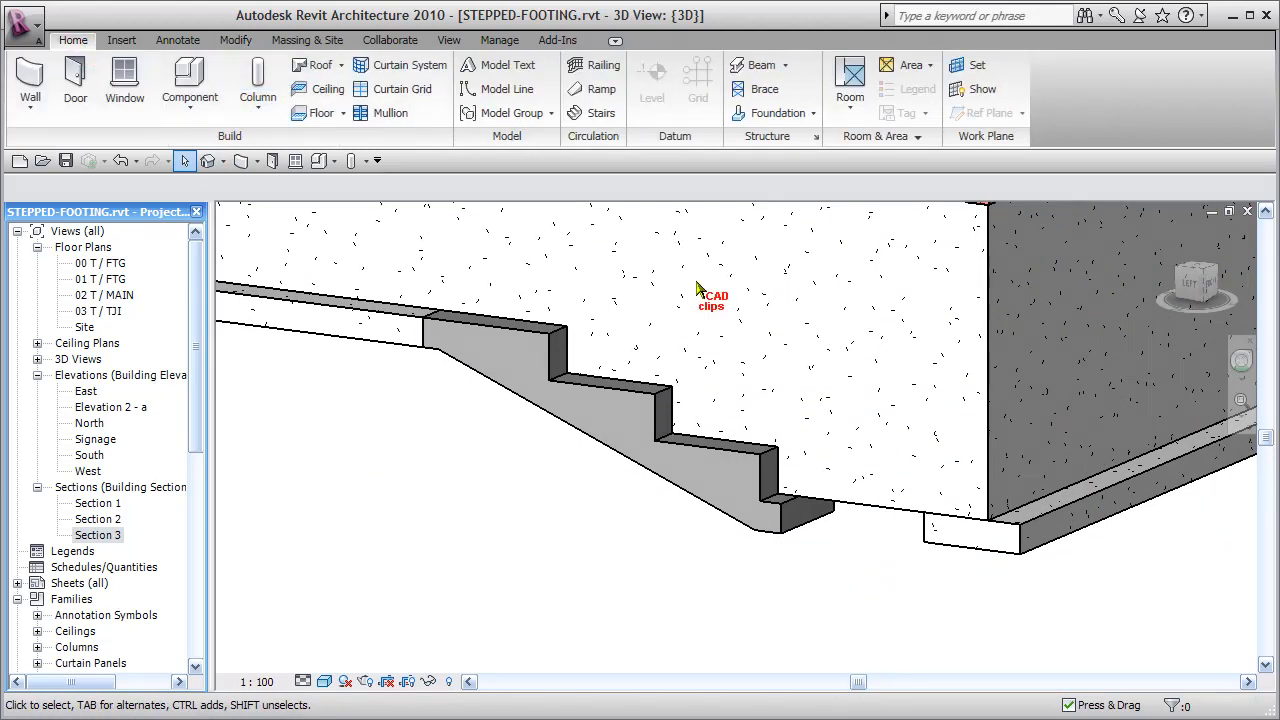
click(808, 112)
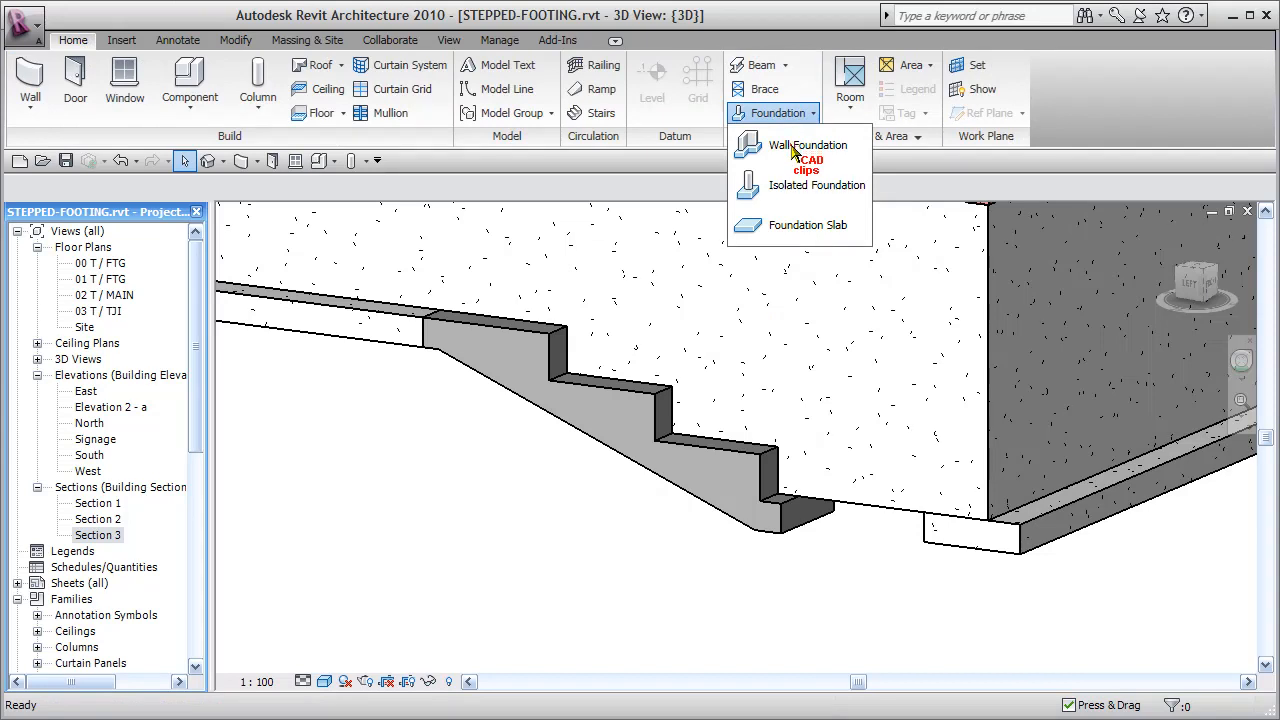
click(808, 144)
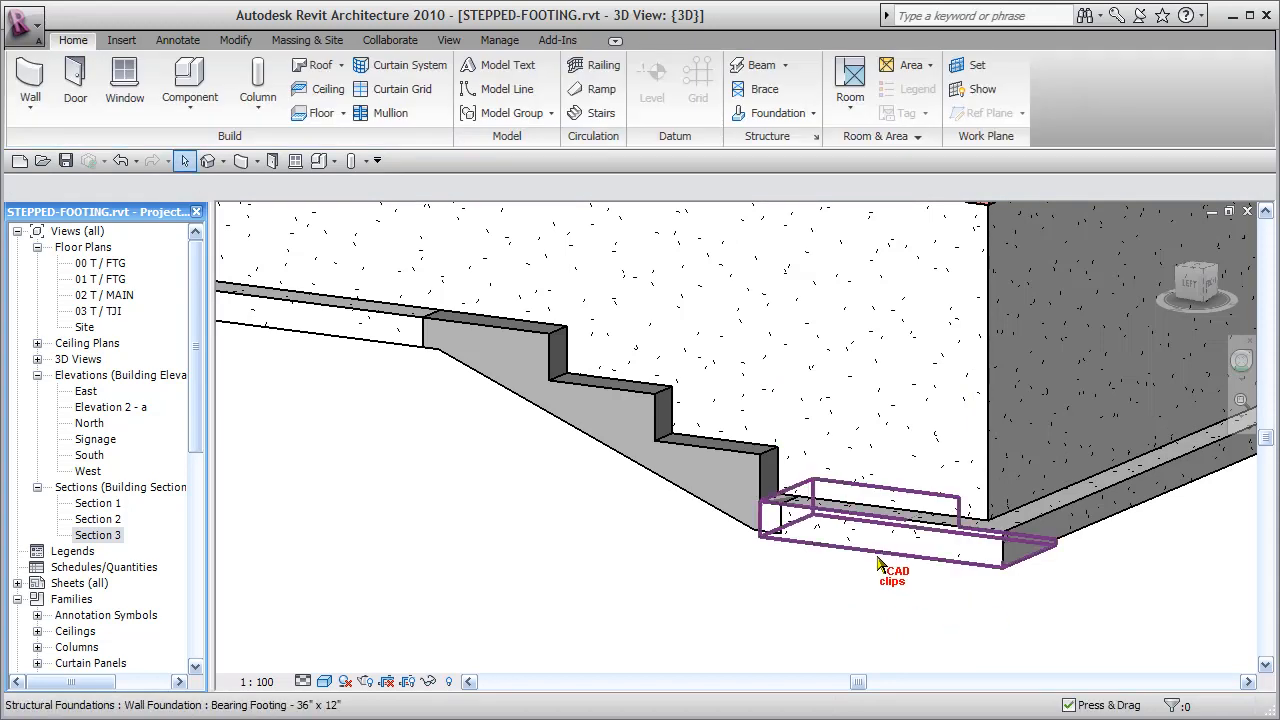
click(890, 530)
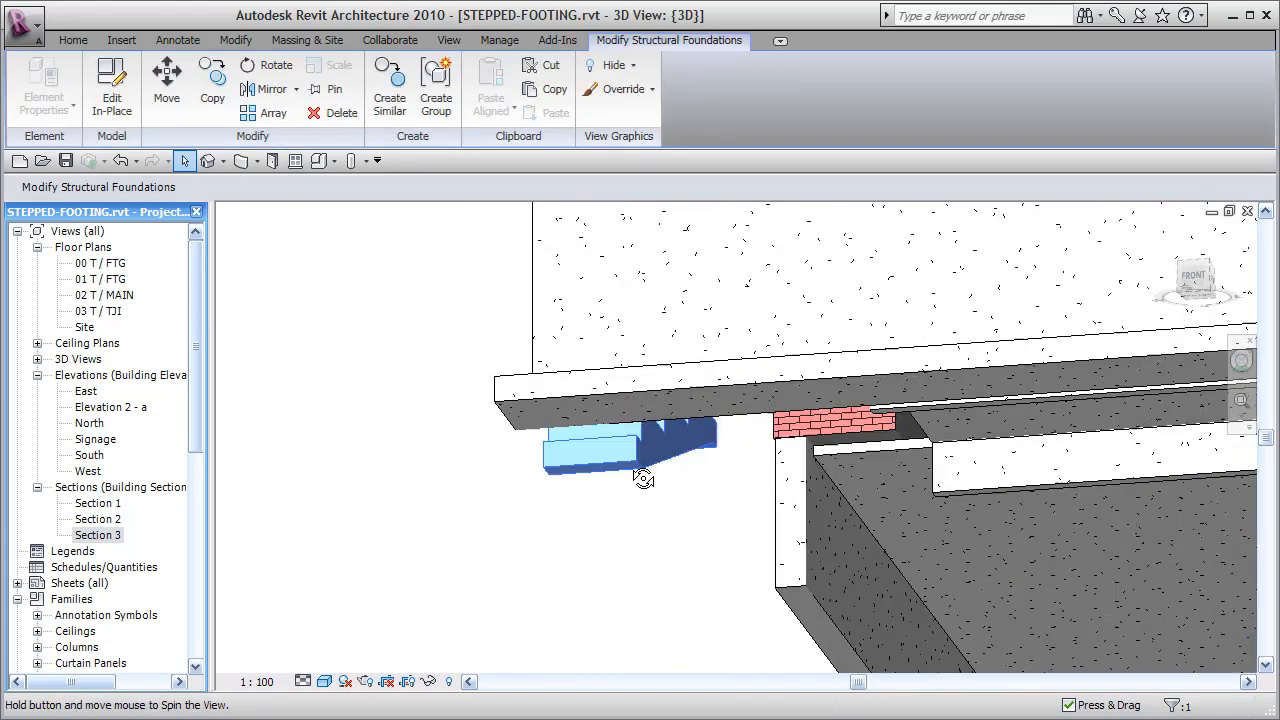
drag(644, 478, 548, 496)
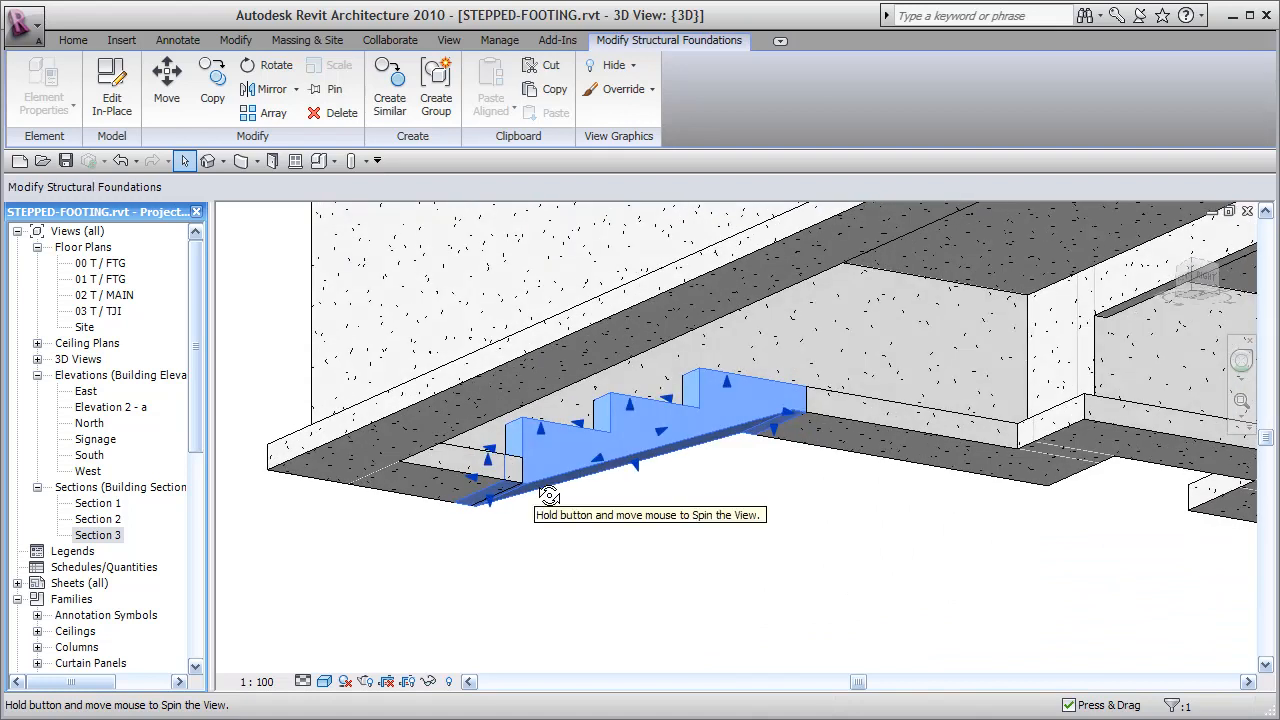
drag(548, 492, 828, 628)
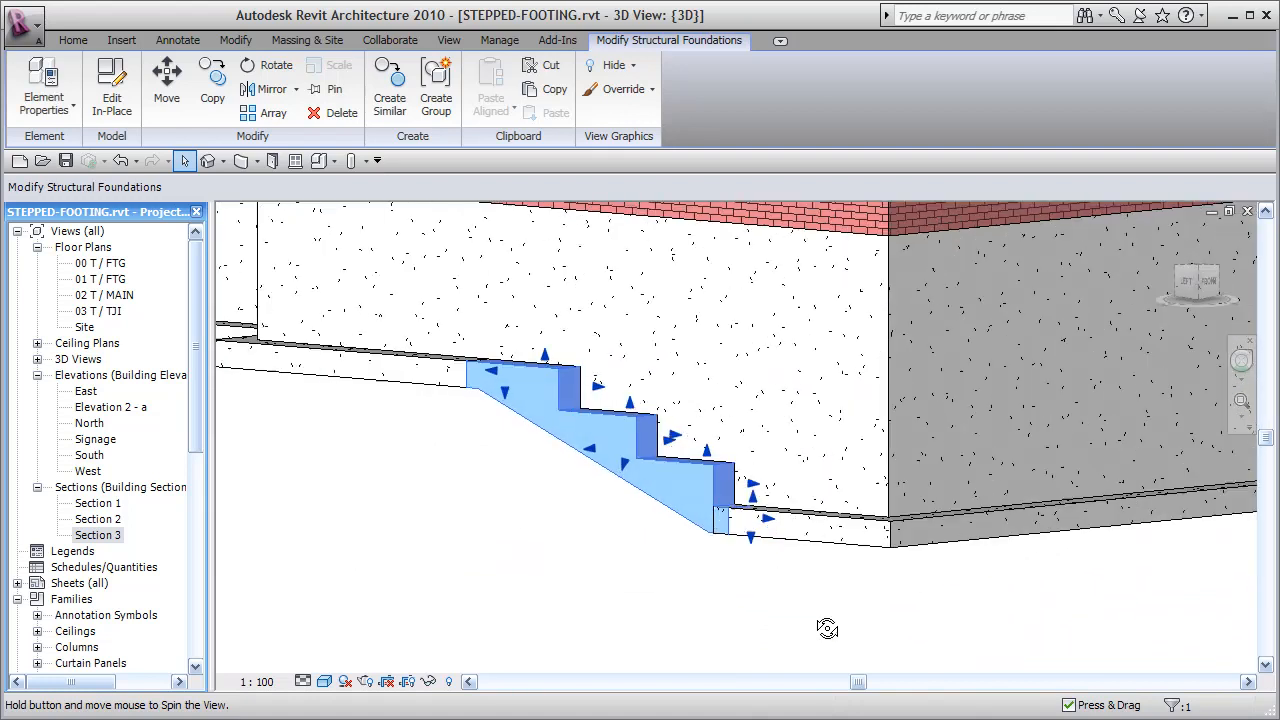
drag(828, 628, 660, 608)
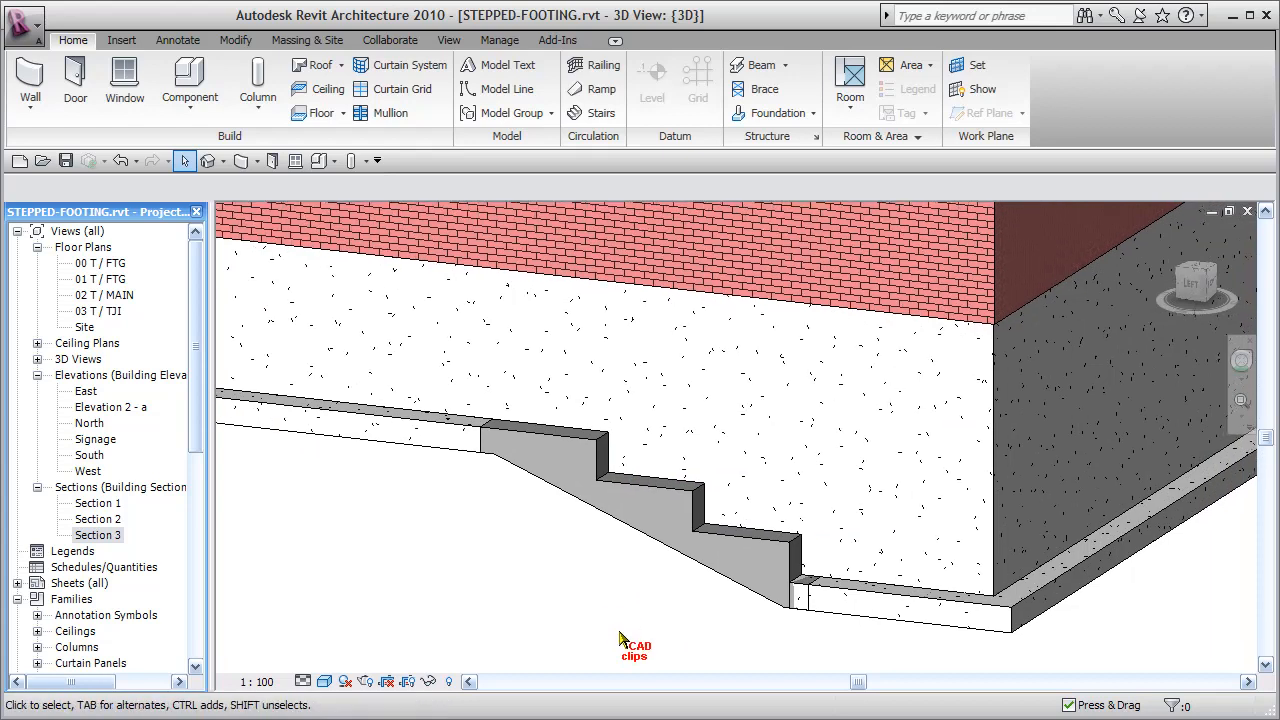
click(642, 540)
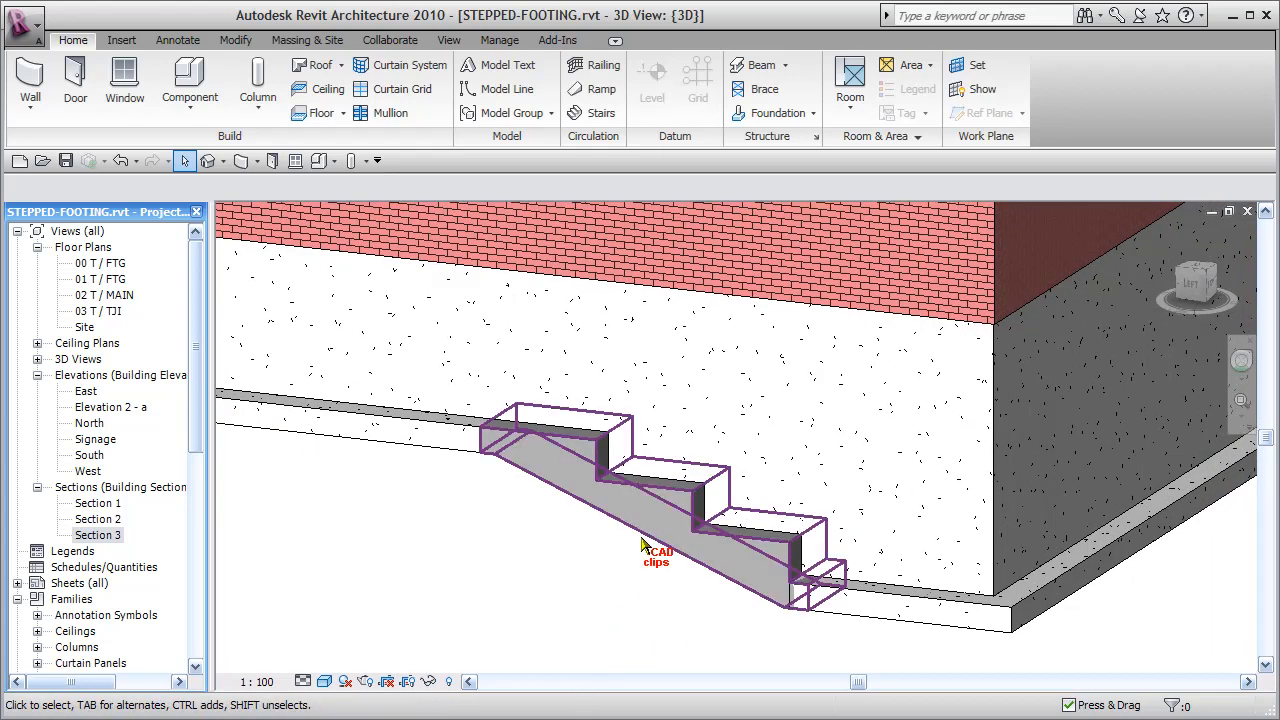